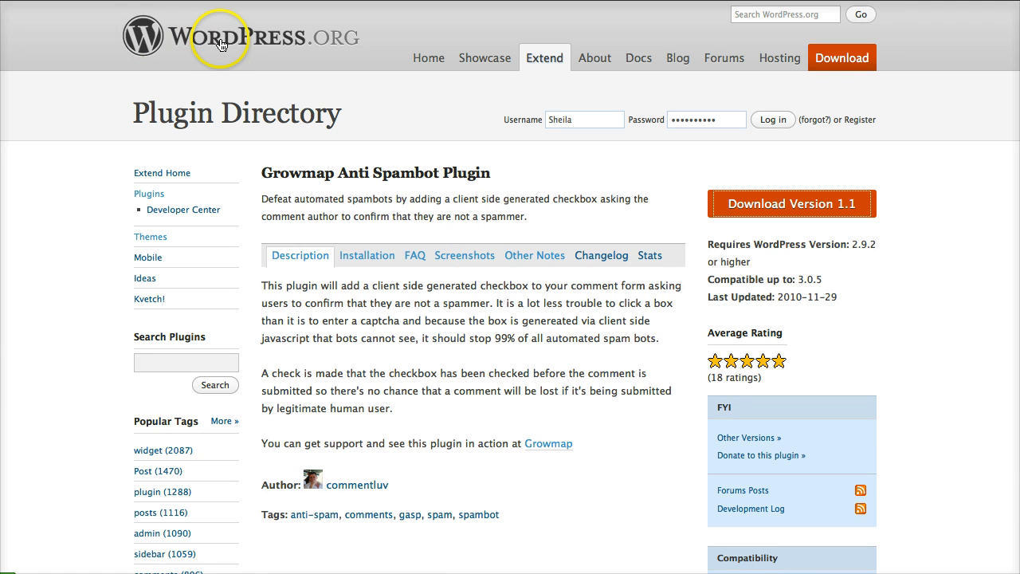
mouse_move(225, 131)
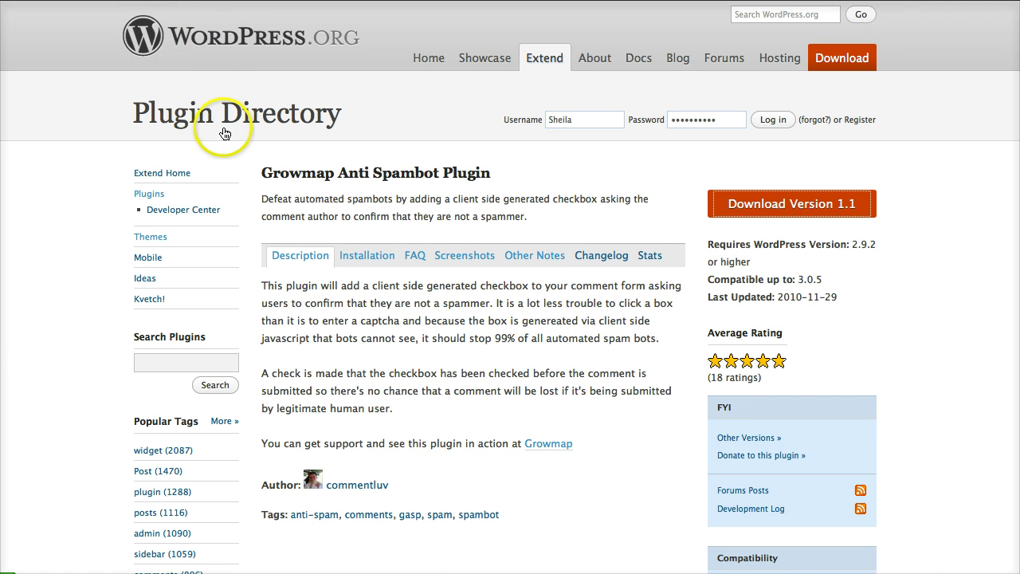
mouse_move(323, 191)
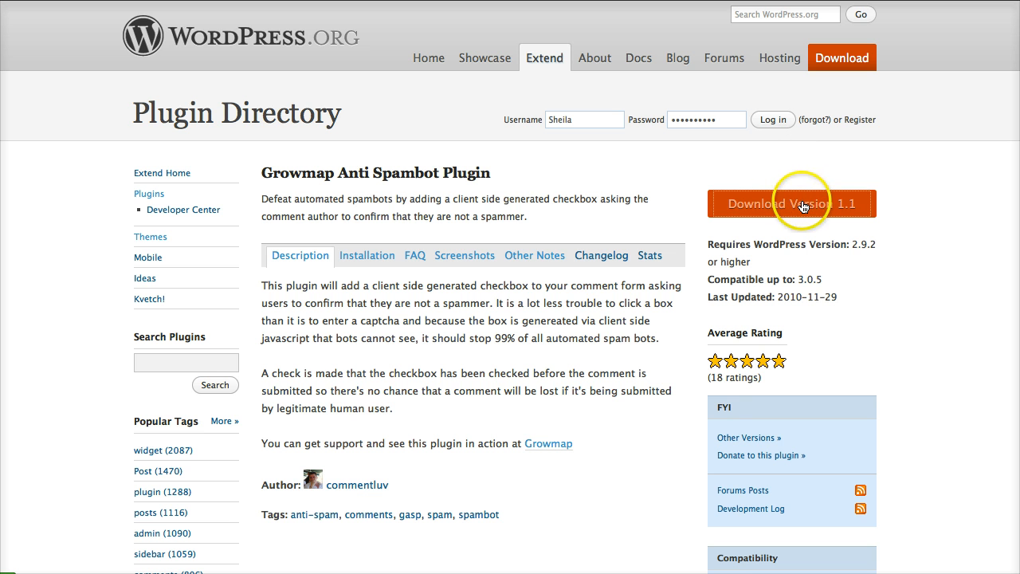
Save the Growmap Anti Spambot 1.1 zip to the computer and close the downloads list.
left_click(790, 204)
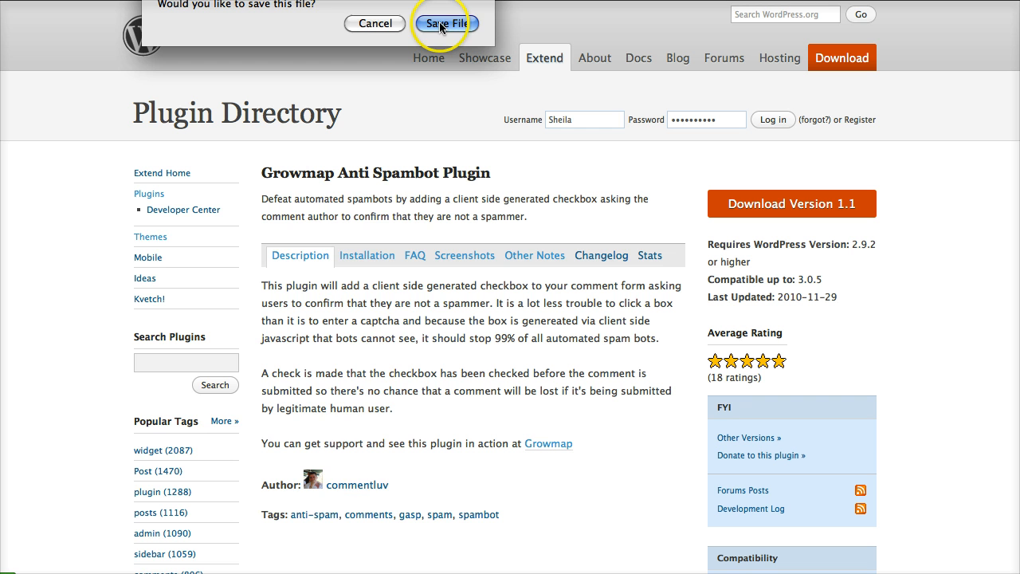
left_click(447, 22)
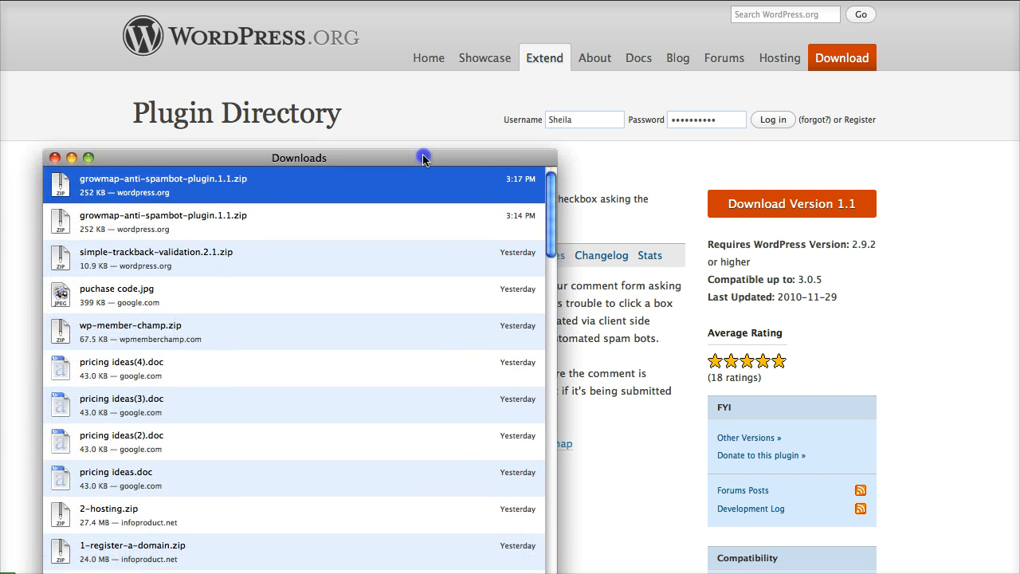
mouse_move(55, 157)
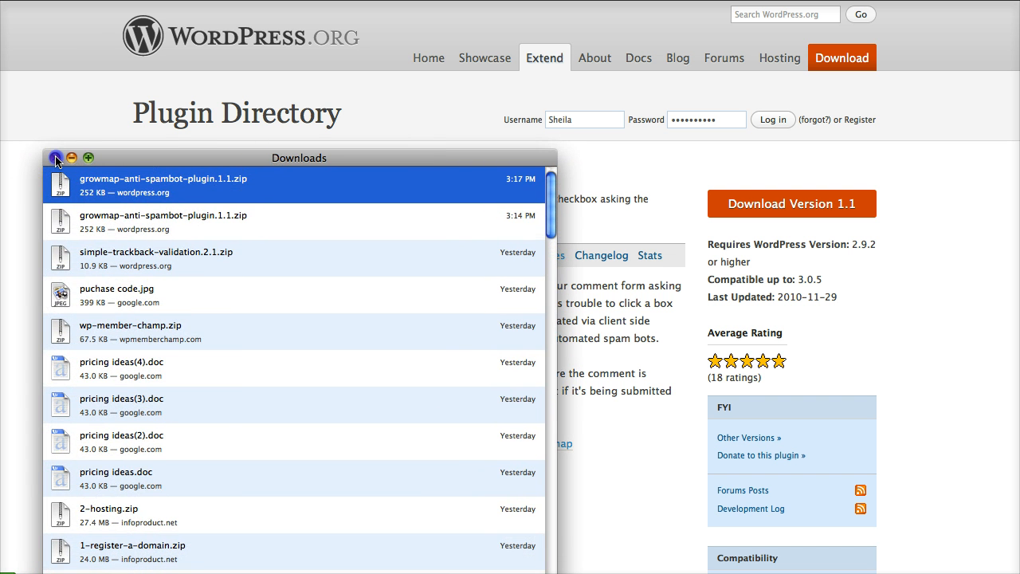
left_click(56, 157)
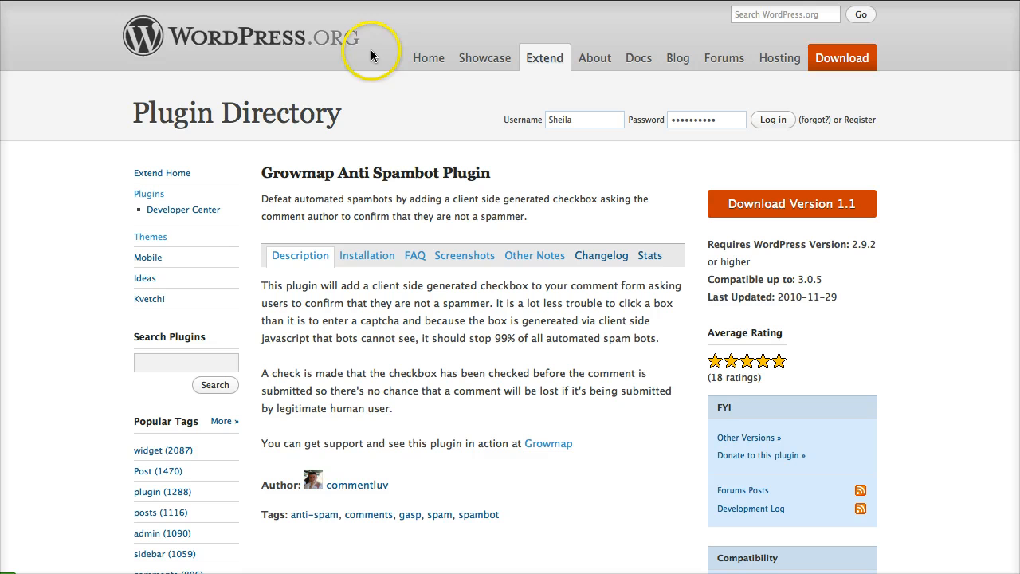
mouse_move(370, 54)
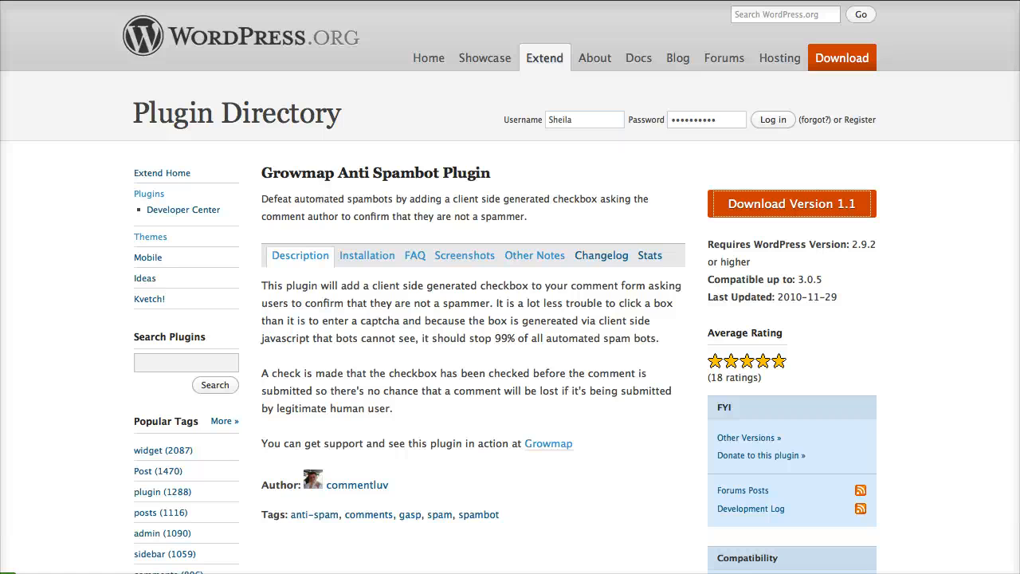
Go from the blog dashboard to Plugins > Add New and its zip Upload form.
left_click(771, 120)
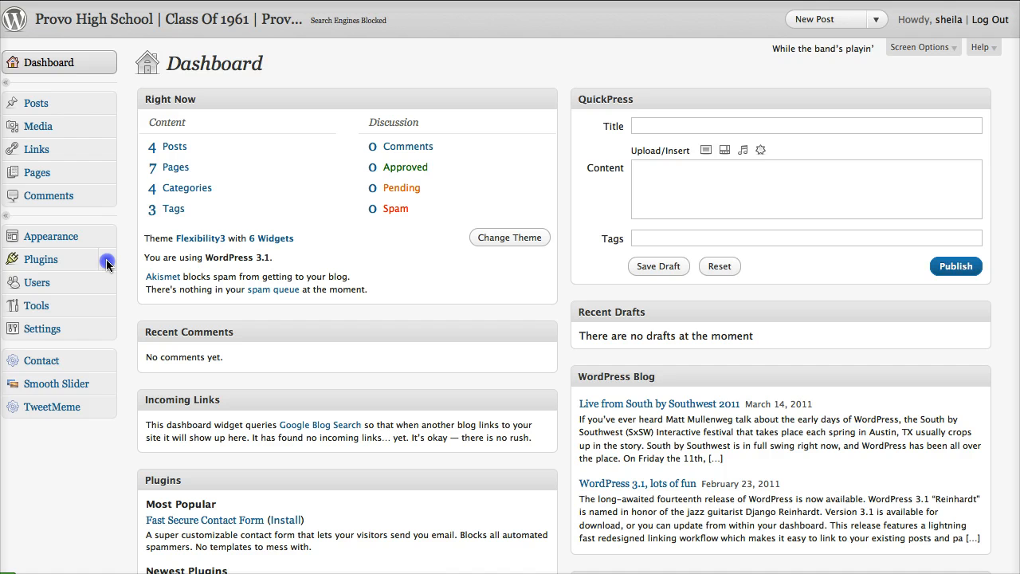
left_click(40, 258)
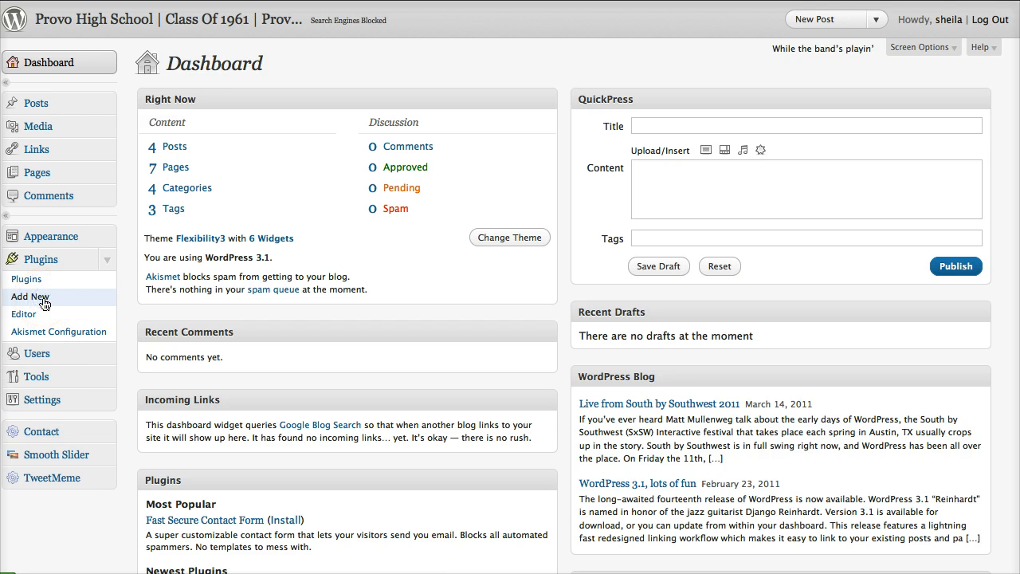
left_click(30, 296)
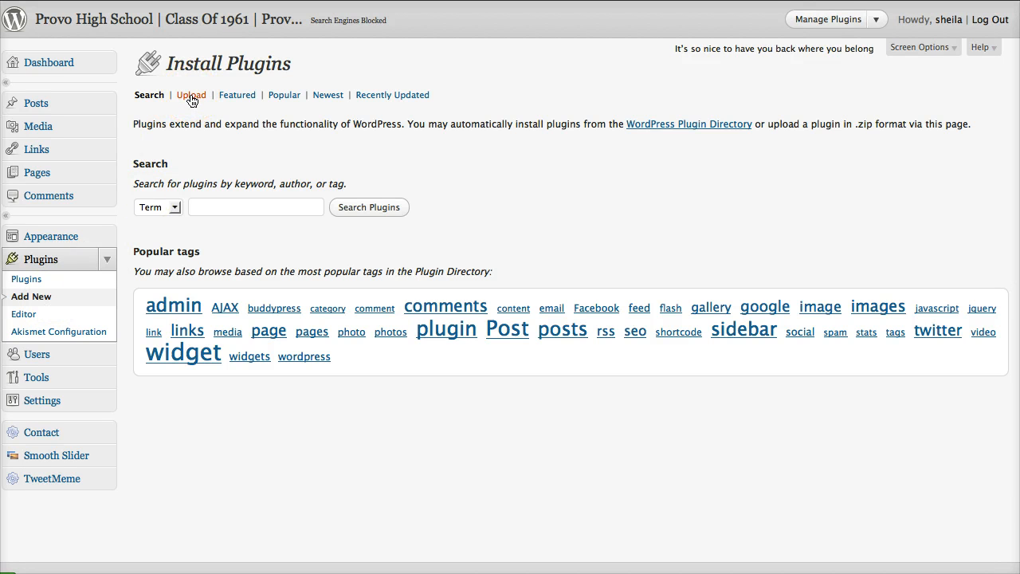
left_click(191, 95)
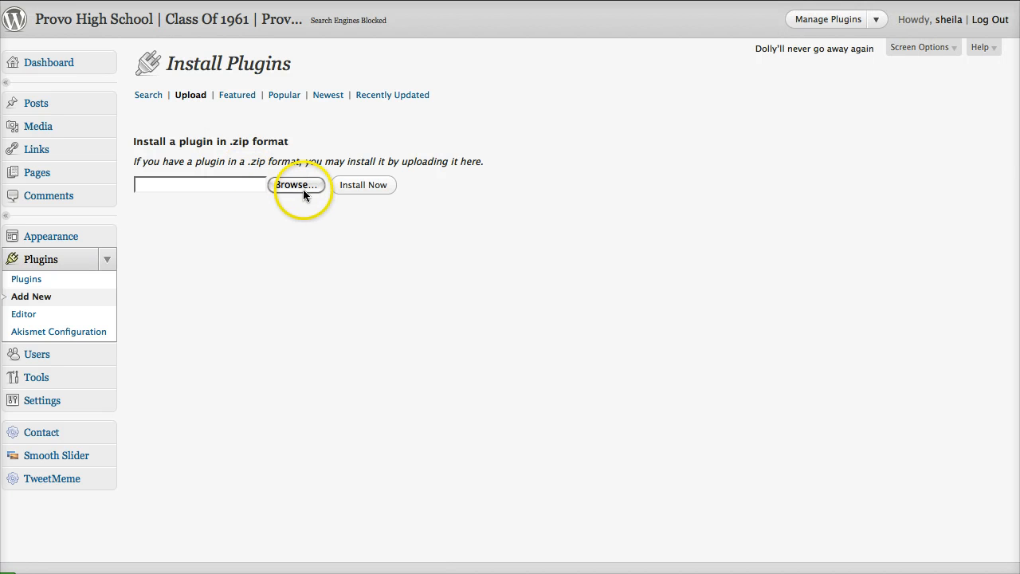
Select growmap-anti-spambot-plugin.1.1.zip from the Desktop for upload.
left_click(296, 184)
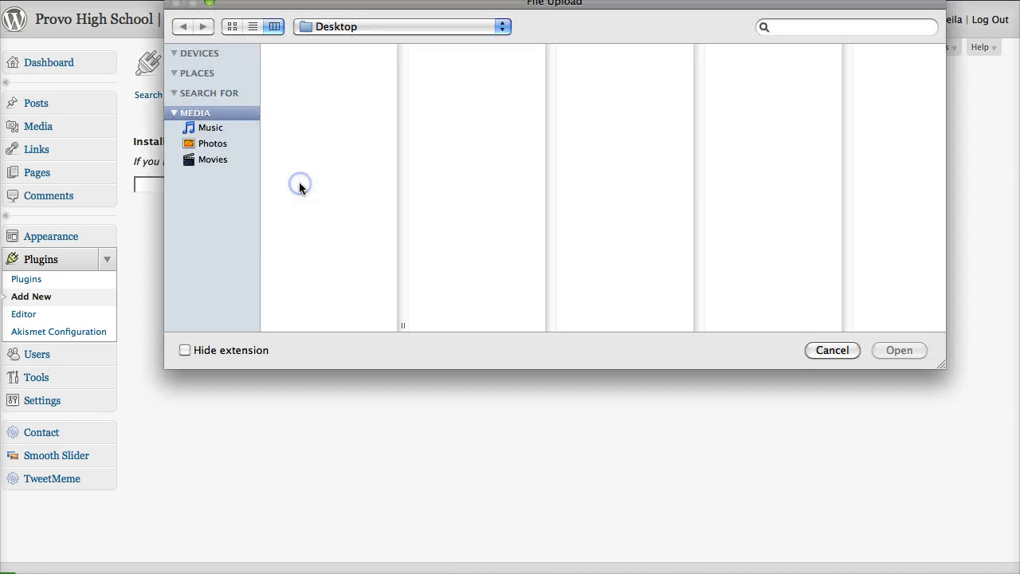
left_click(218, 152)
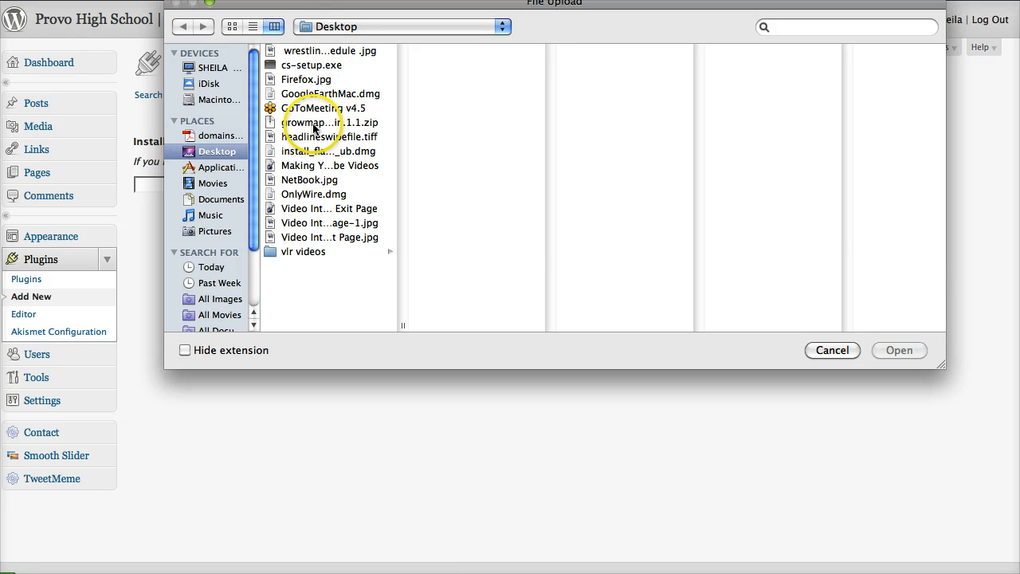
left_click(326, 122)
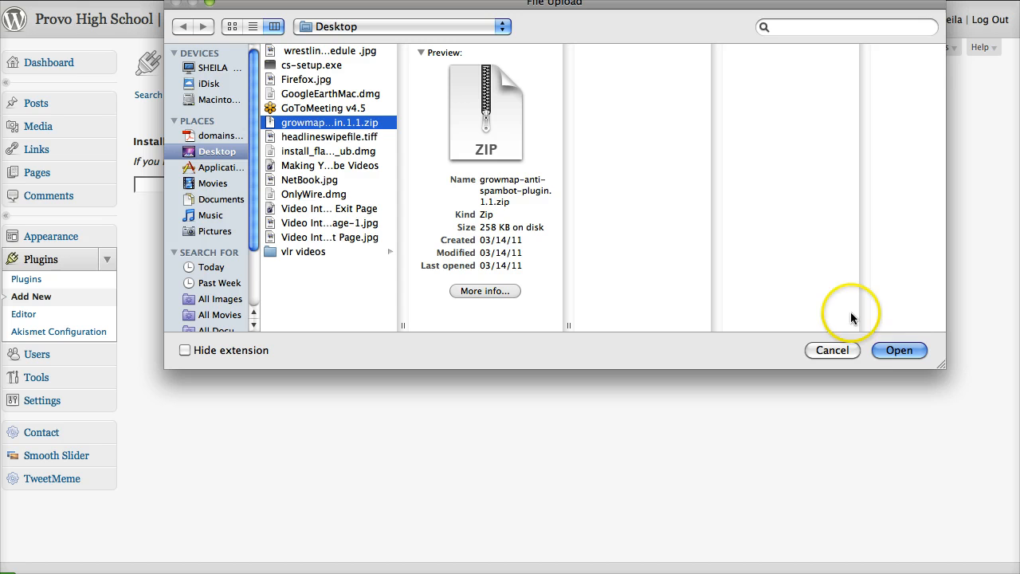
left_click(898, 350)
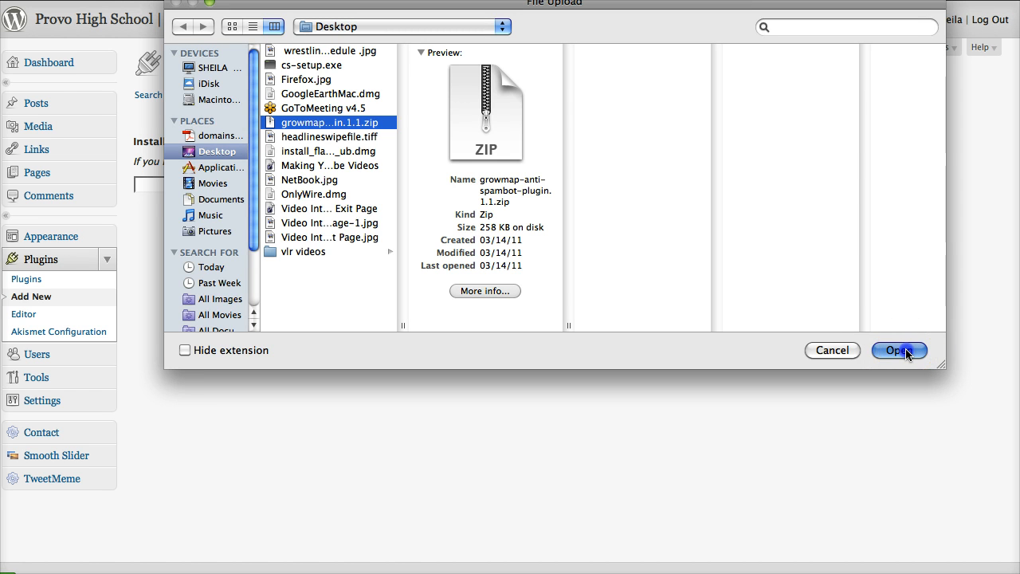
left_click(899, 351)
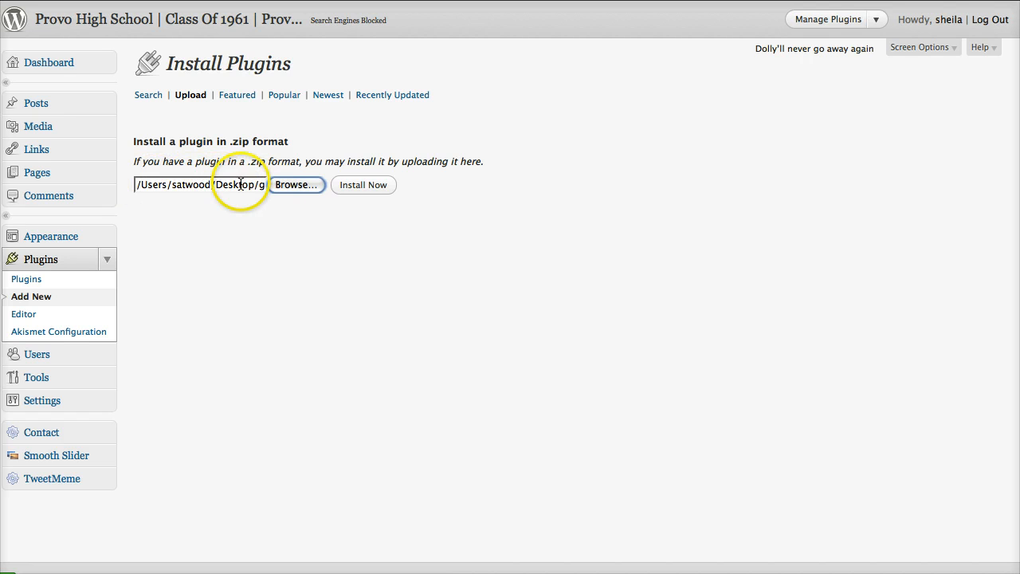
mouse_move(363, 185)
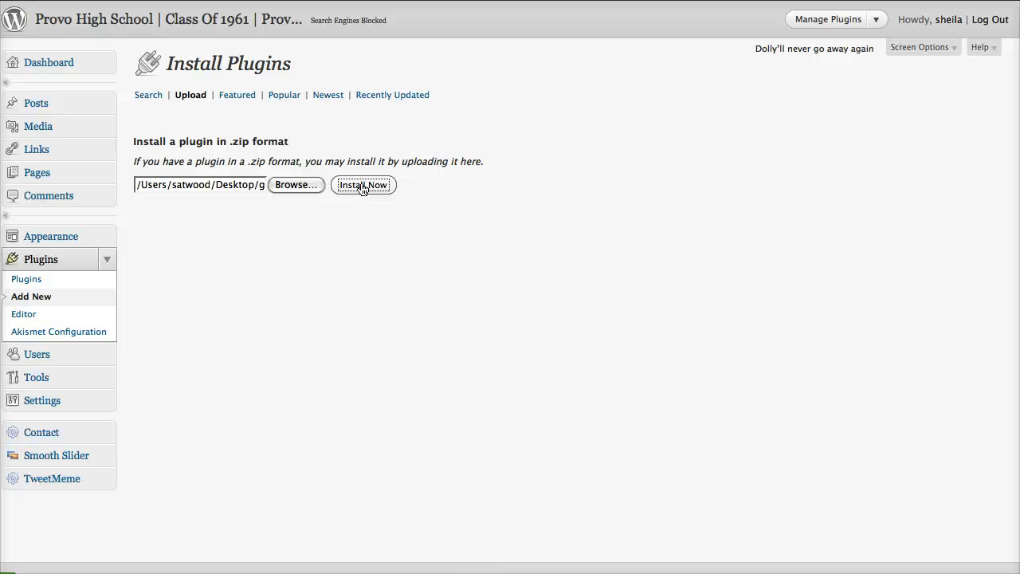
Install the Growmap Anti Spambot plugin from the chosen zip package.
left_click(363, 184)
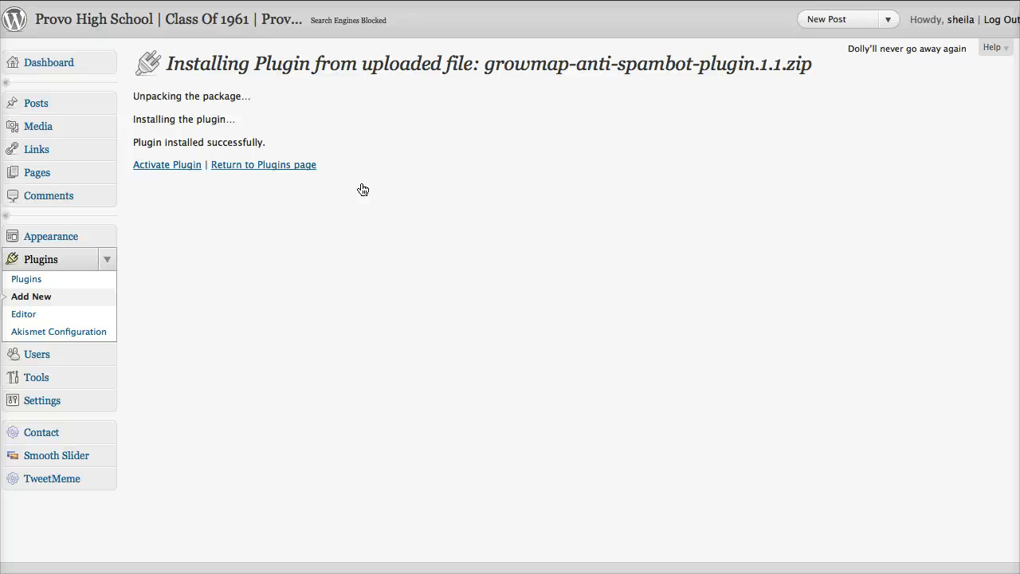
mouse_move(167, 165)
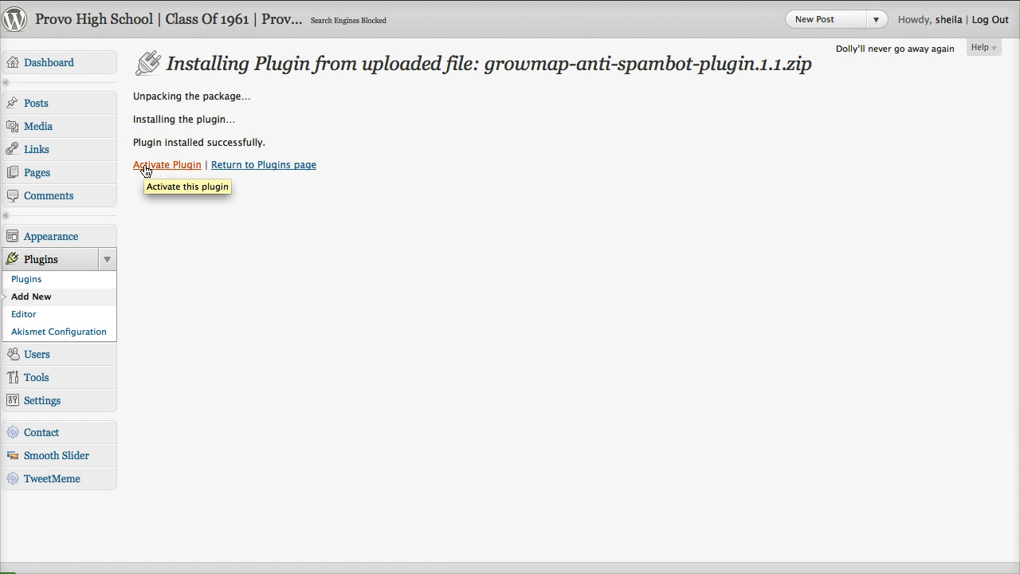
mouse_move(146, 142)
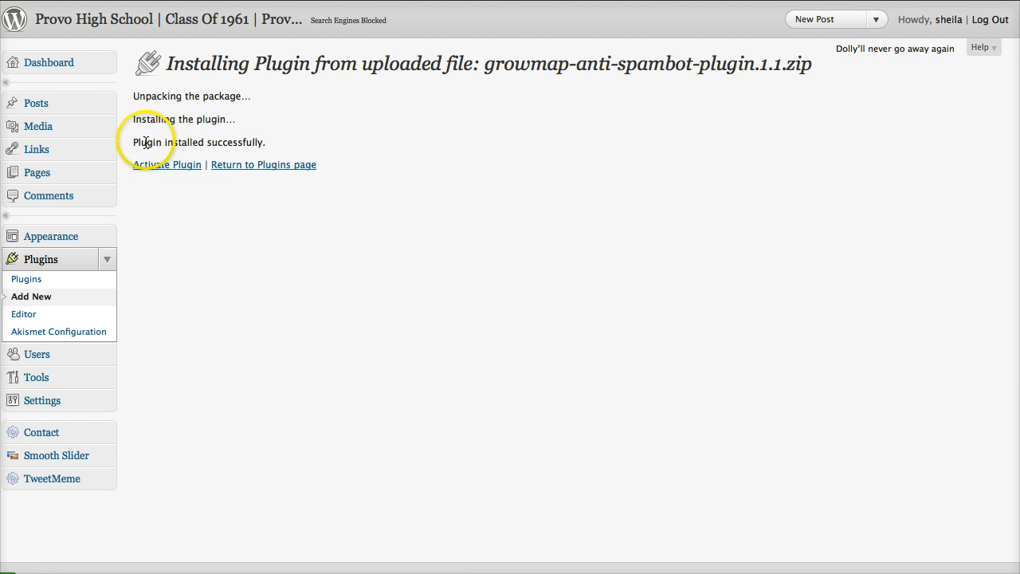
mouse_move(166, 164)
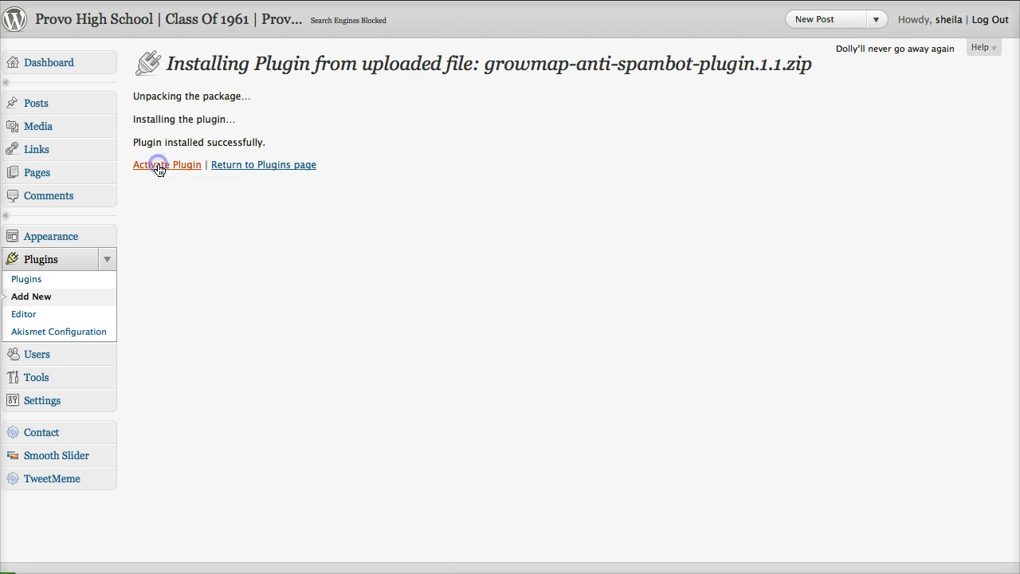
Activate Growmap Anti Spambot Plugin and go to its Settings page.
left_click(167, 164)
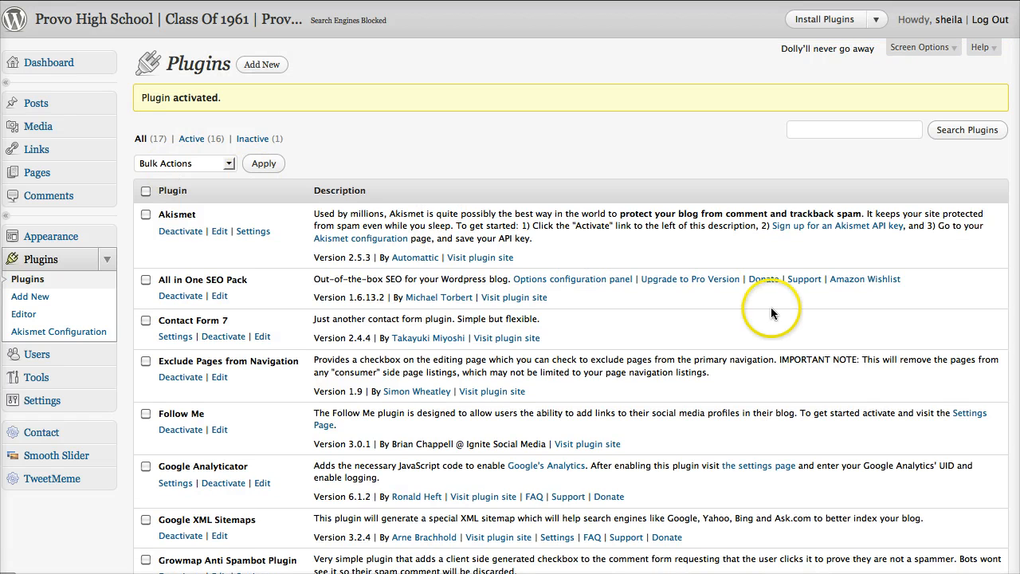
scroll("down", 3)
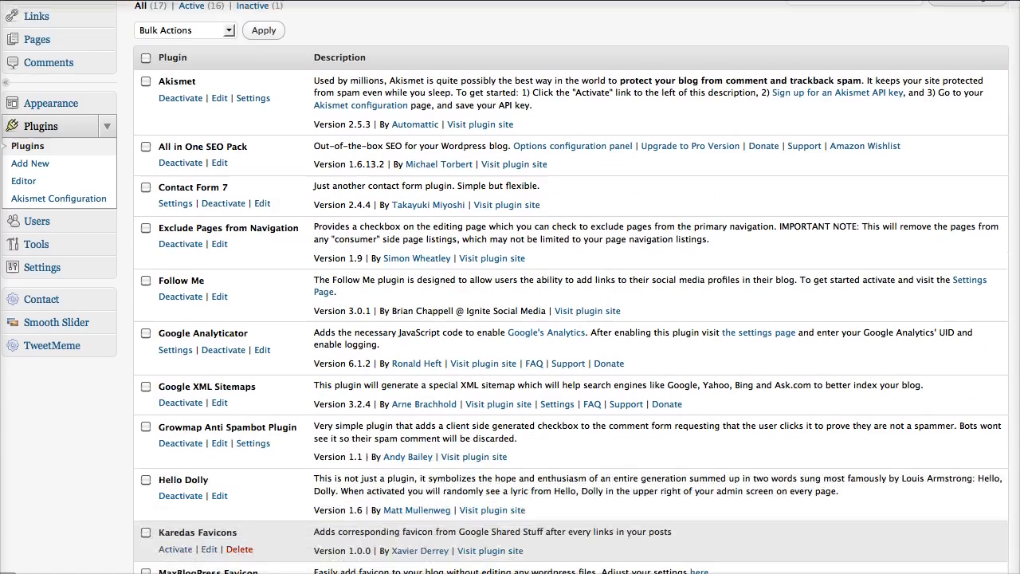
scroll("down", 3)
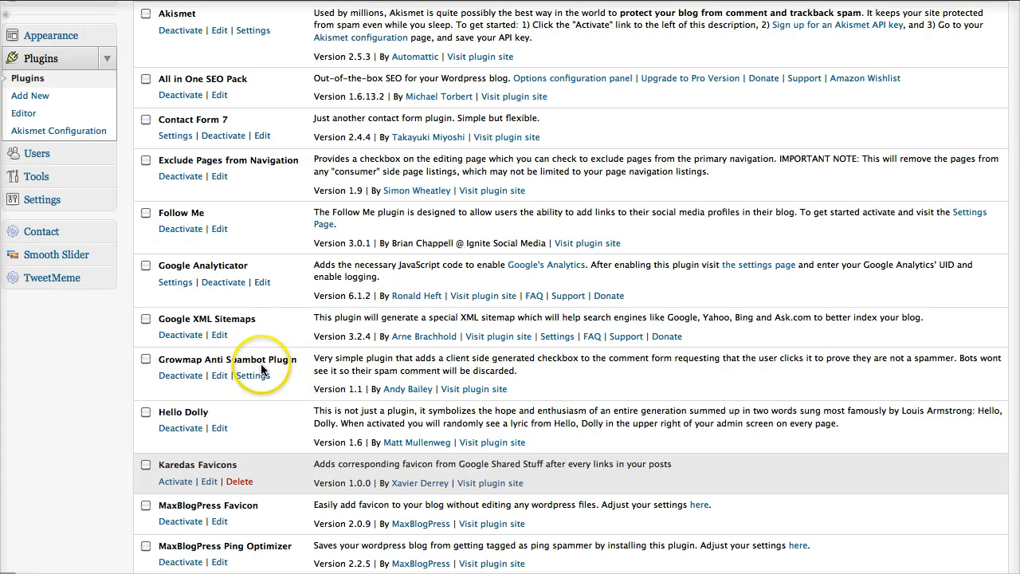
mouse_move(222, 364)
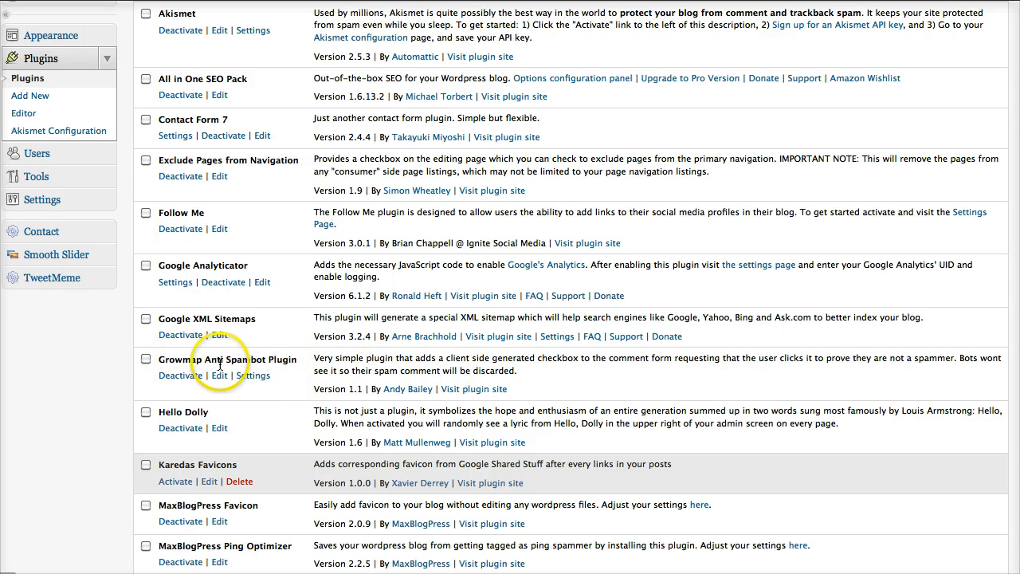
mouse_move(221, 388)
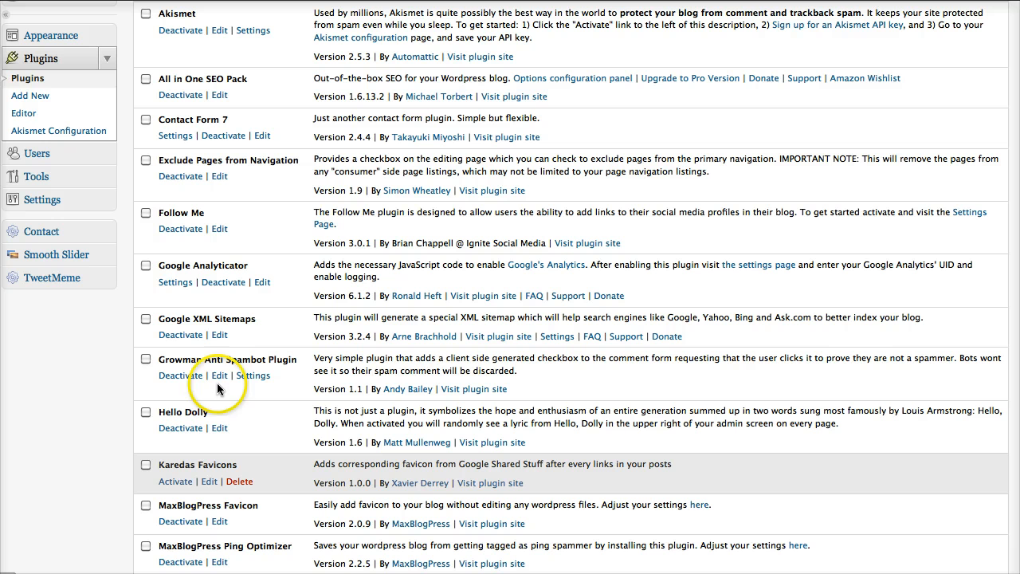
mouse_move(180, 375)
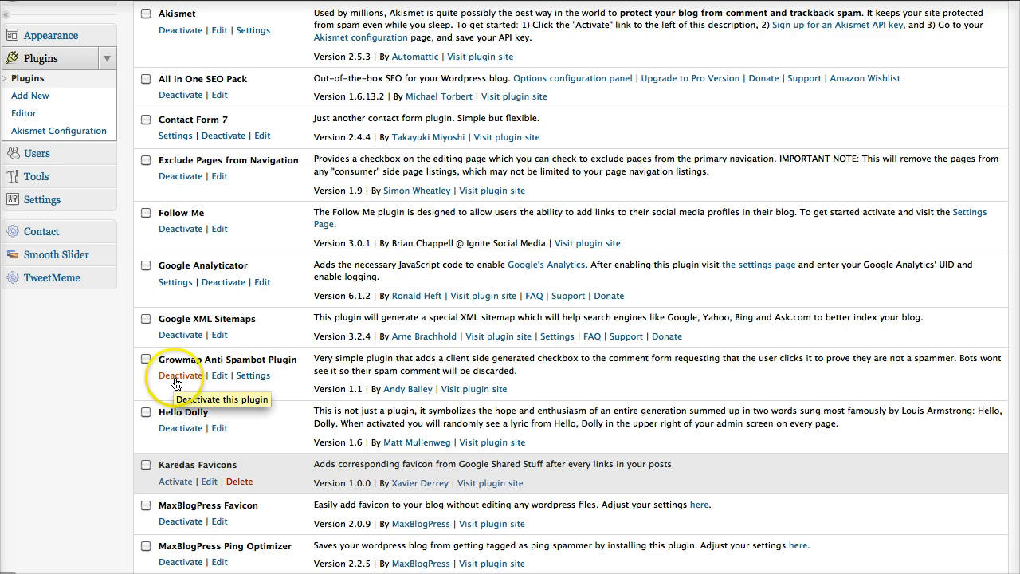
mouse_move(254, 375)
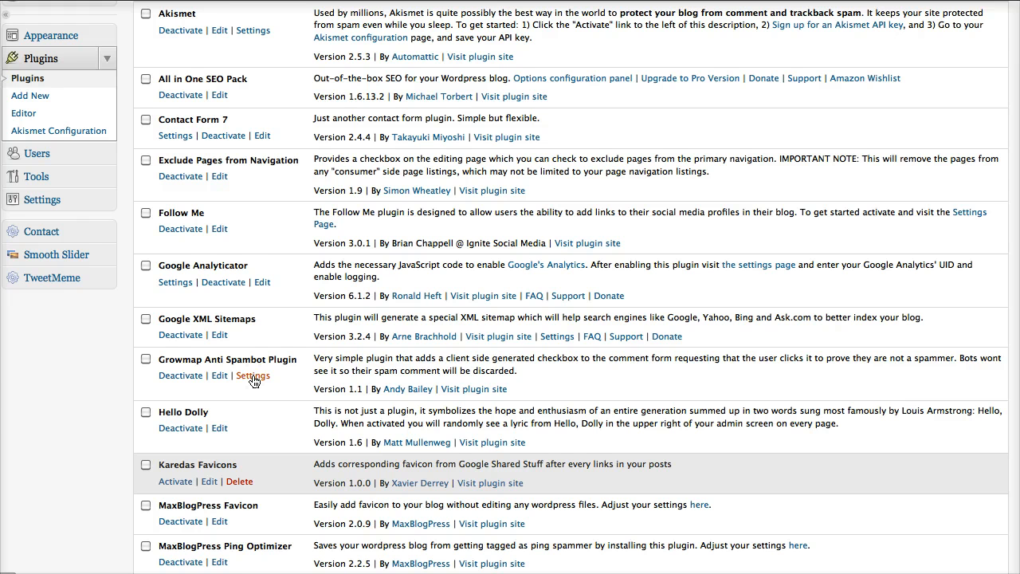
left_click(253, 375)
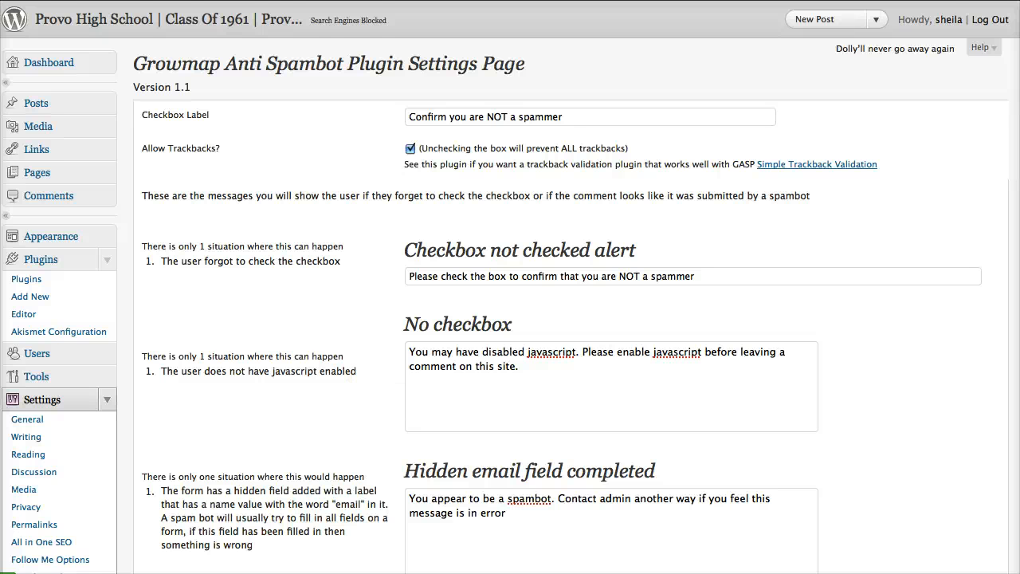
Review label, trackback, alert and heuristics defaults, leaving everything unchanged down to Save Changes.
scroll("down", 3)
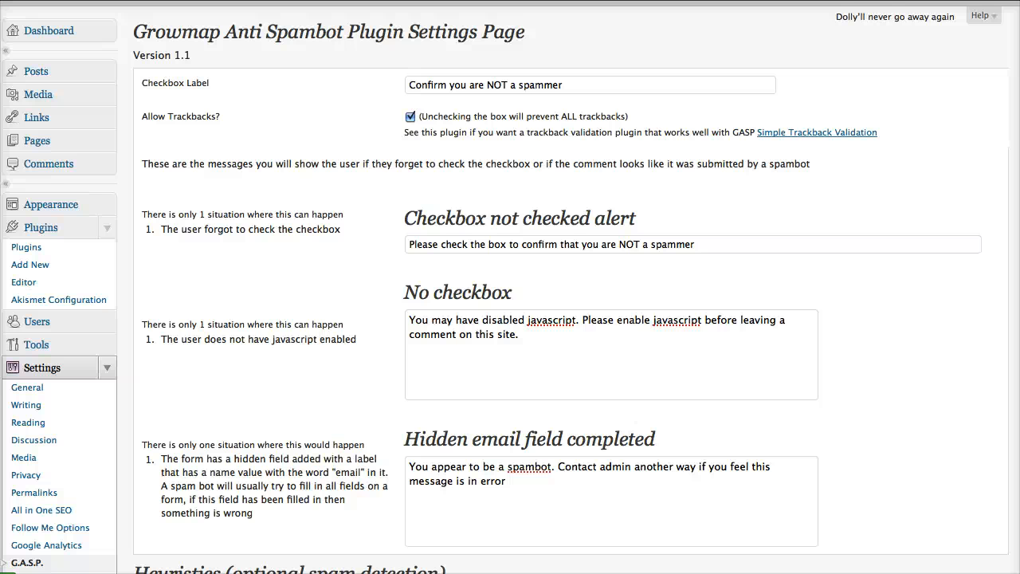
scroll("down", 3)
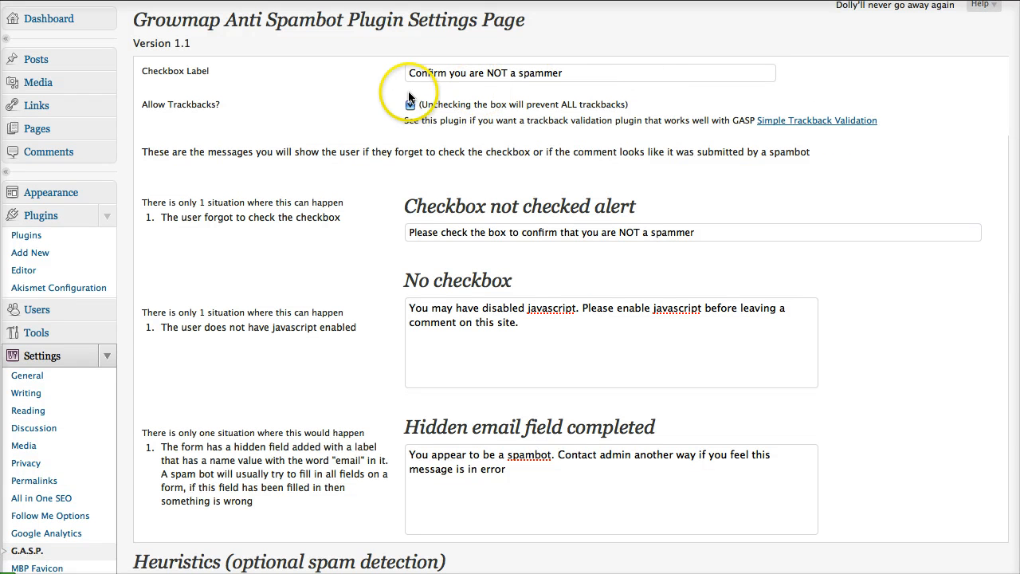
left_click(410, 104)
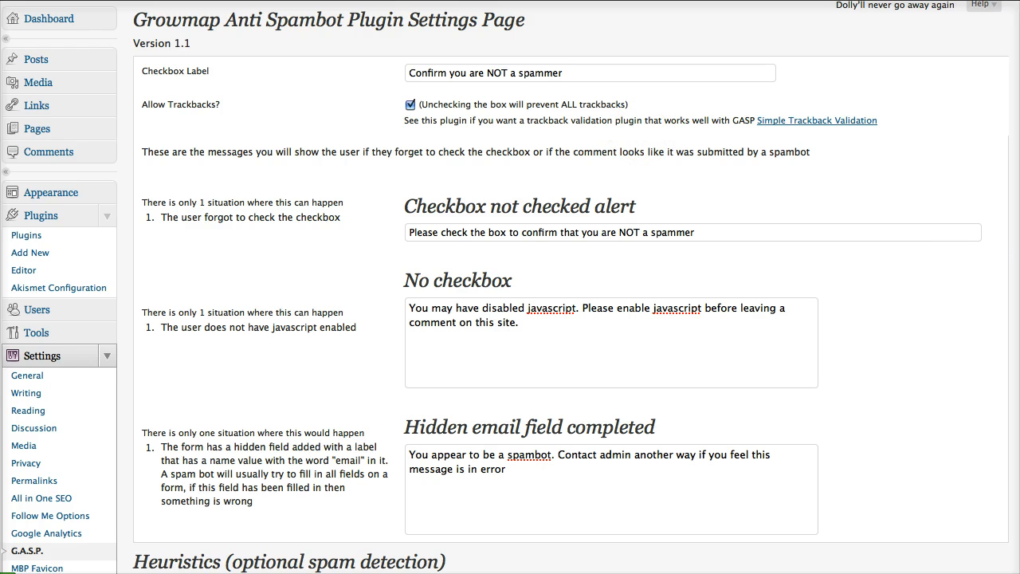
scroll("down", 3)
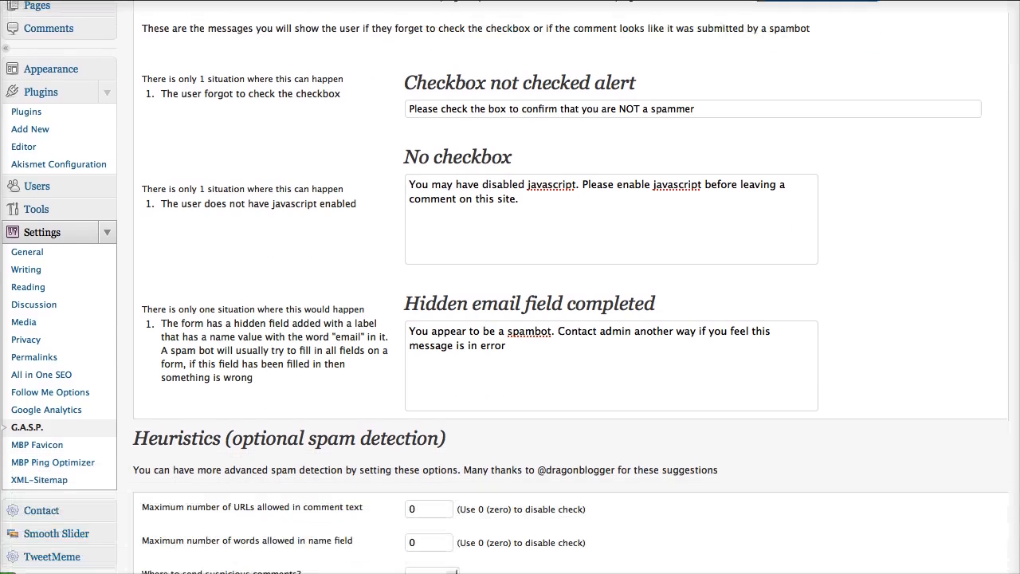
scroll("down", 3)
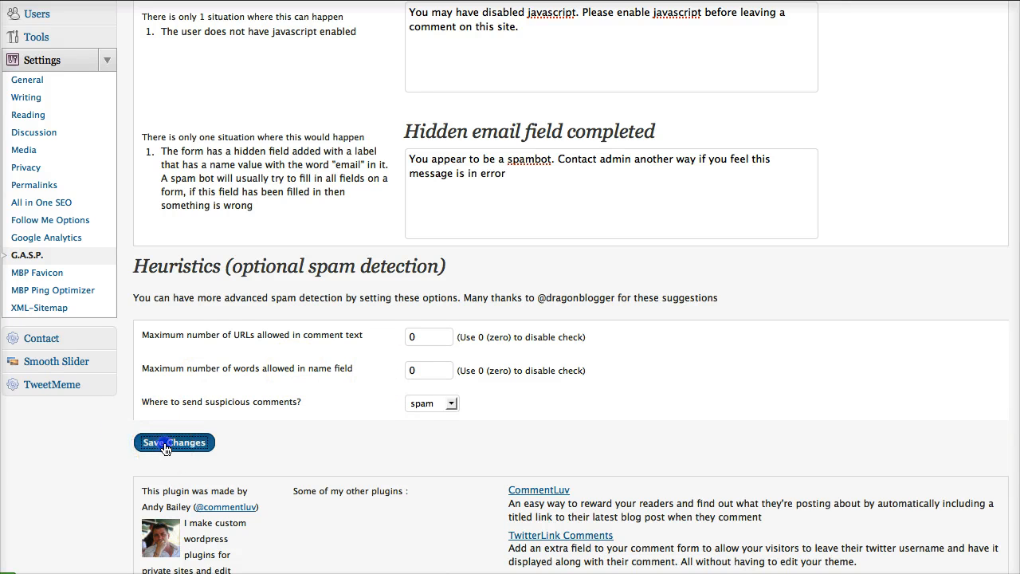
Save the plugin settings with the default 'Confirm you are NOT a spammer' label.
left_click(173, 442)
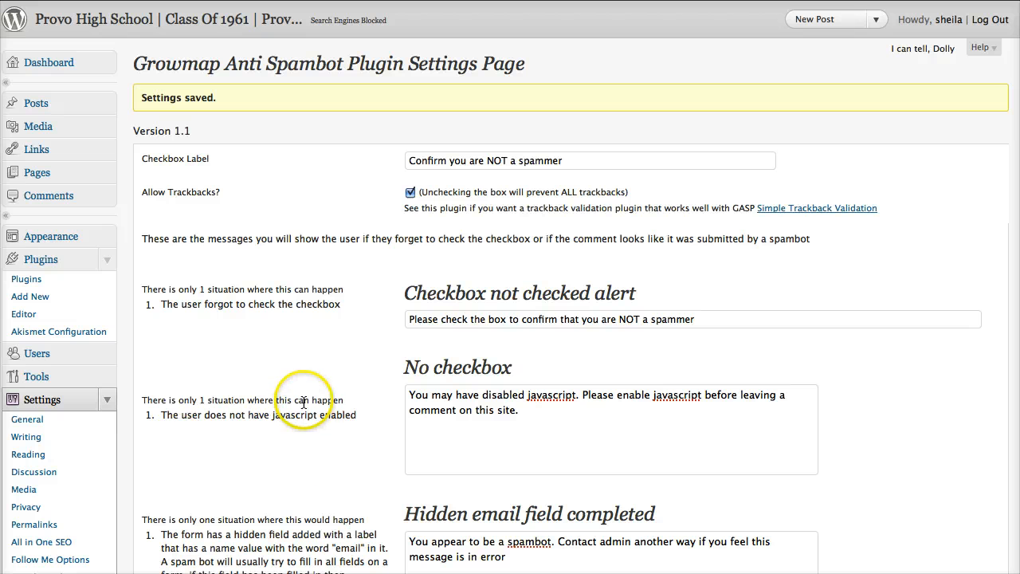
mouse_move(391, 315)
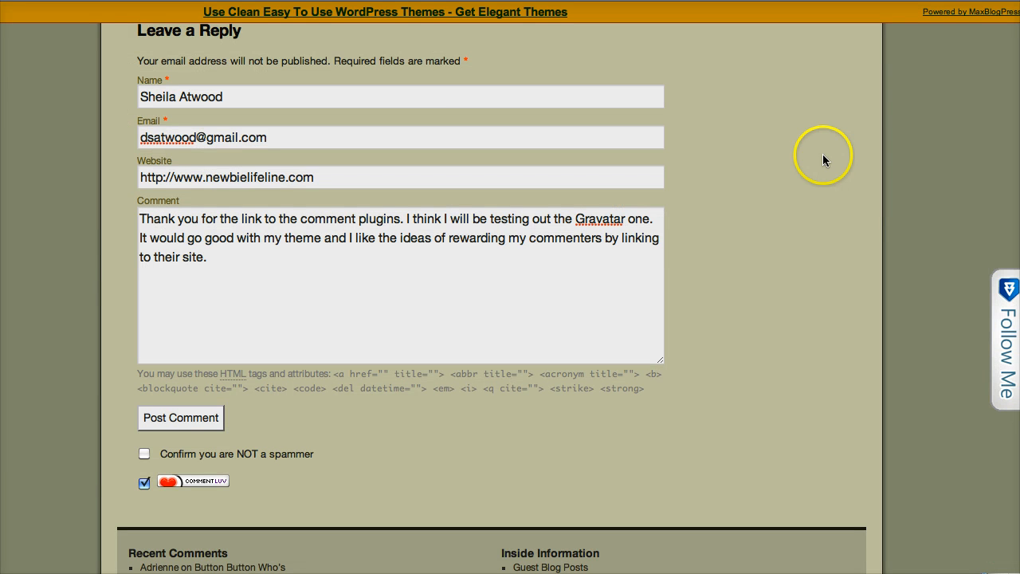
mouse_move(247, 102)
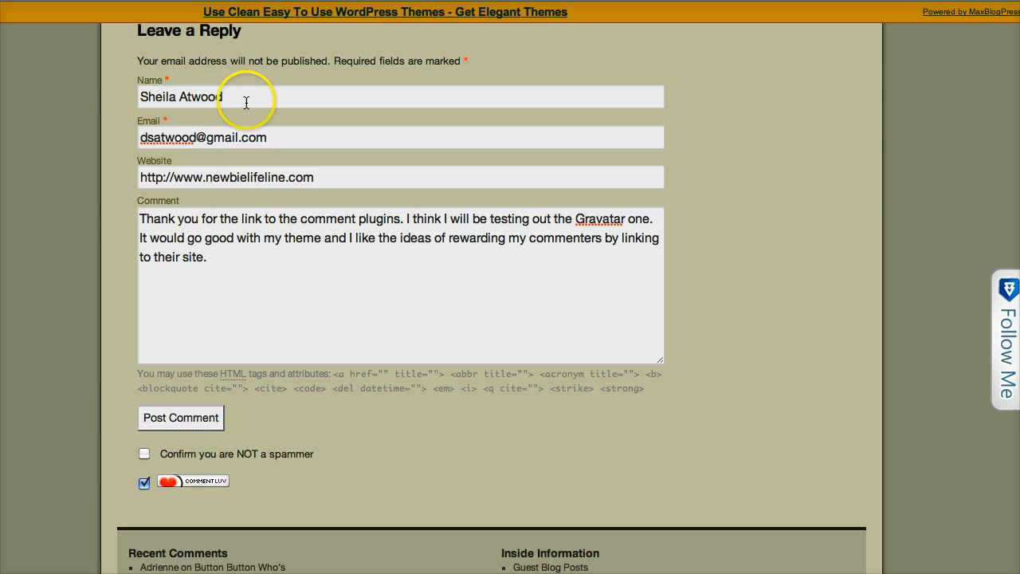
mouse_move(269, 269)
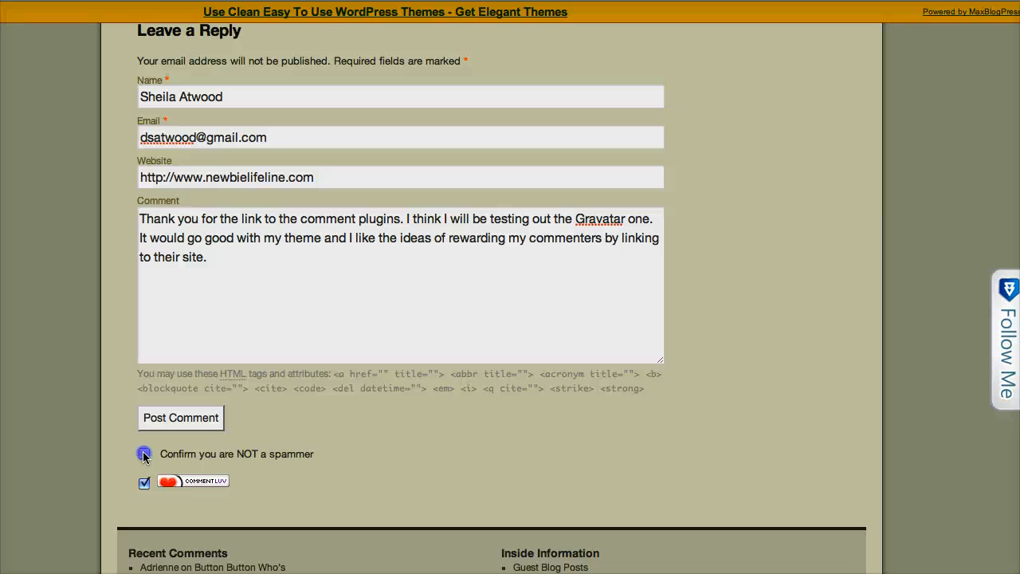
Tick and untick the 'Confirm you are NOT a spammer' checkbox on the reply form.
left_click(144, 453)
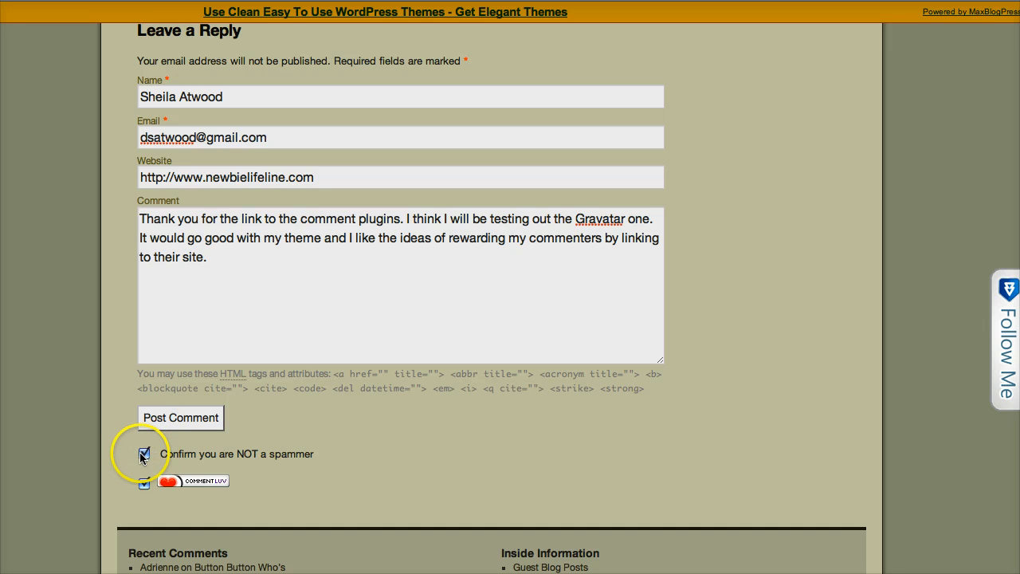
left_click(144, 452)
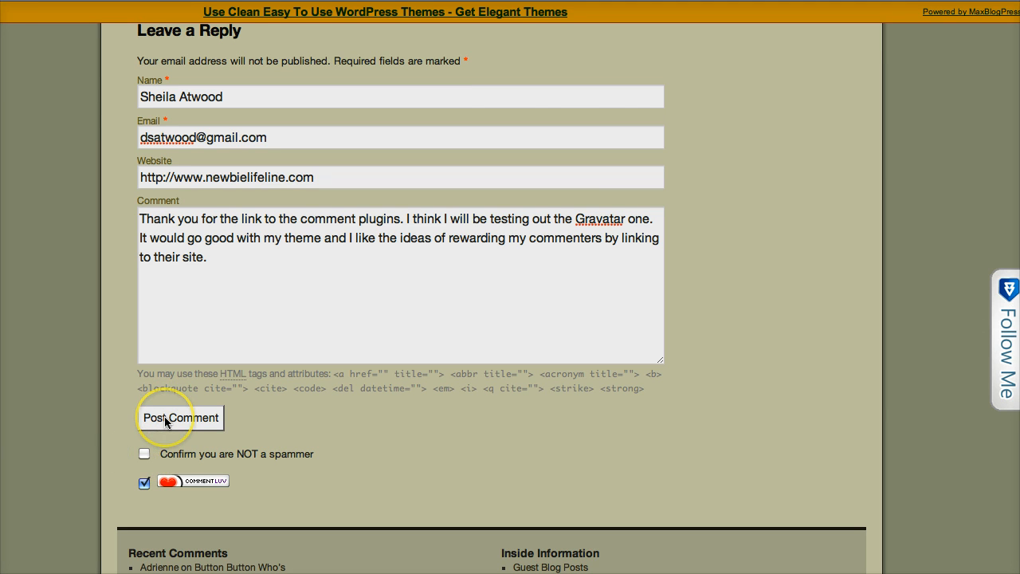
left_click(180, 418)
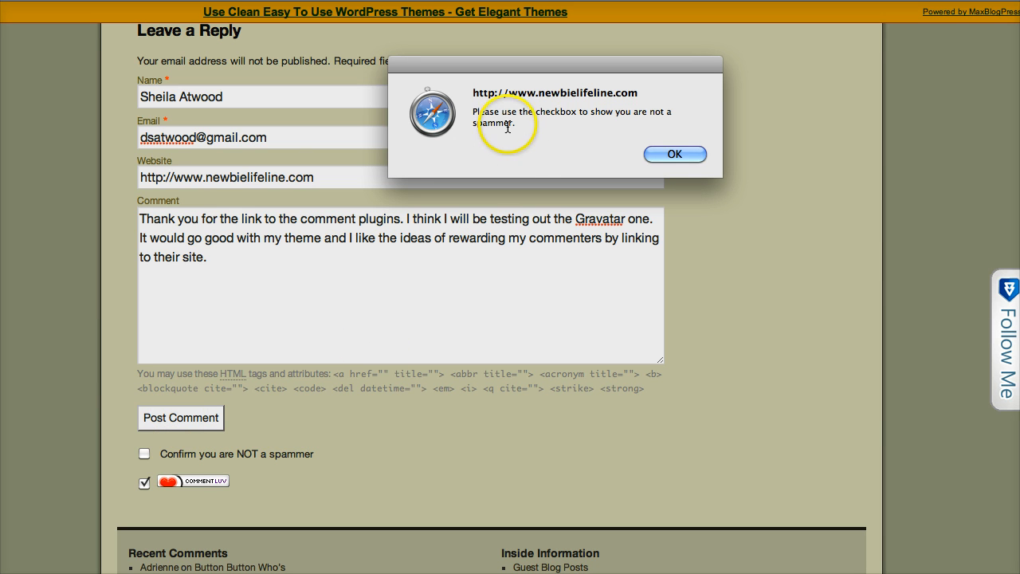
mouse_move(537, 126)
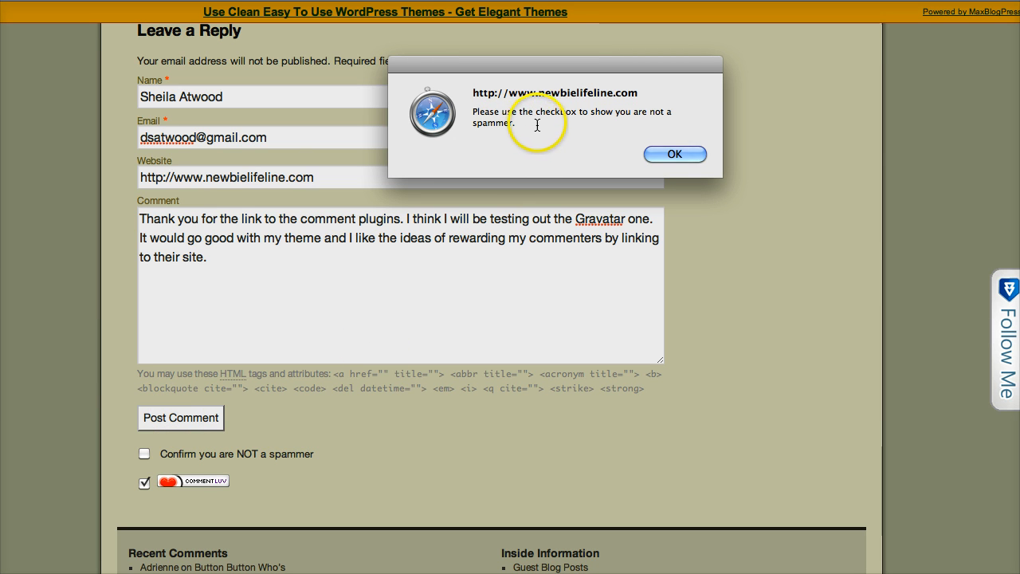
mouse_move(591, 130)
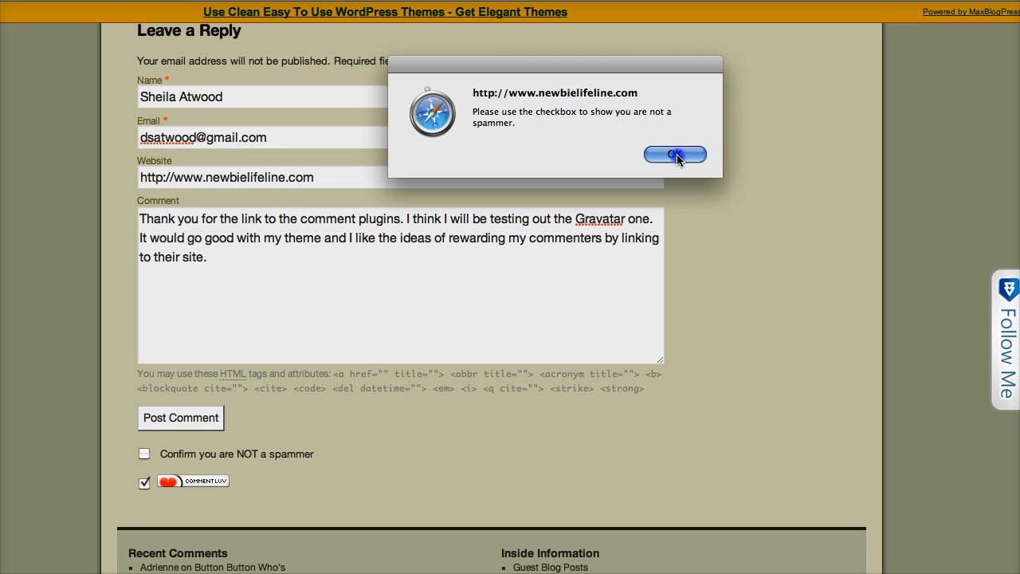
left_click(675, 154)
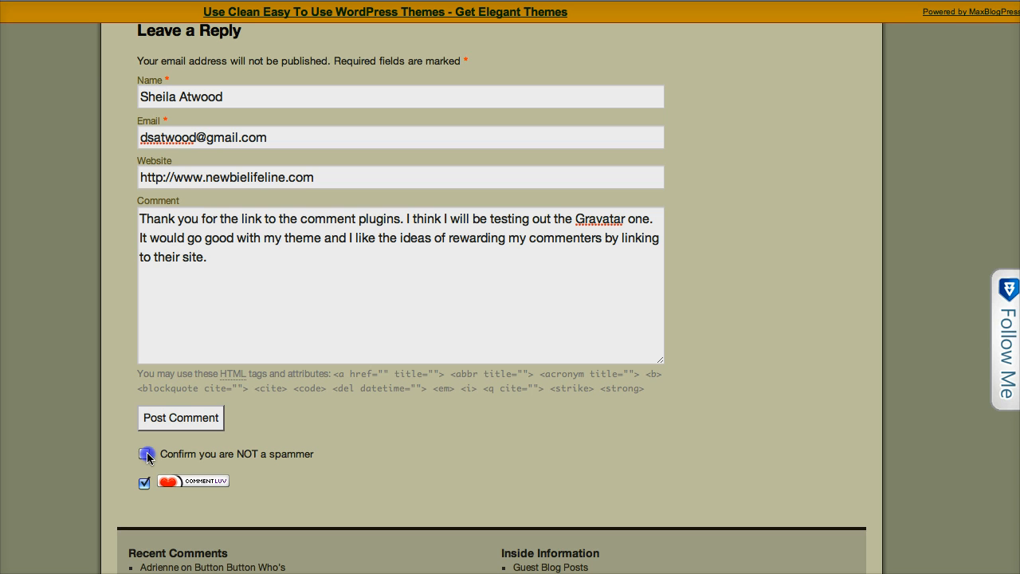
Tick 'Confirm you are NOT a spammer', post the comment, and view it on the post.
left_click(144, 453)
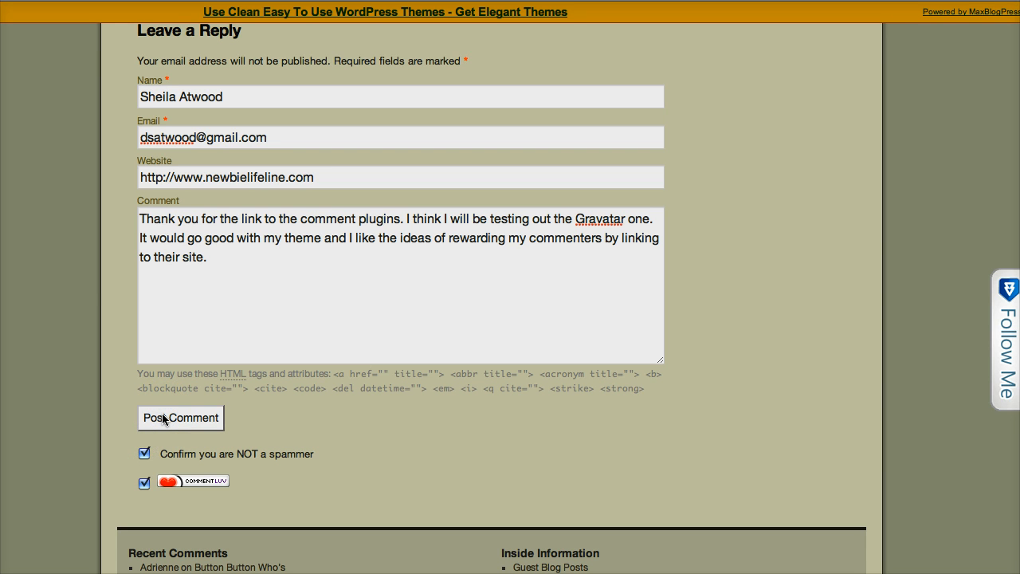
left_click(180, 417)
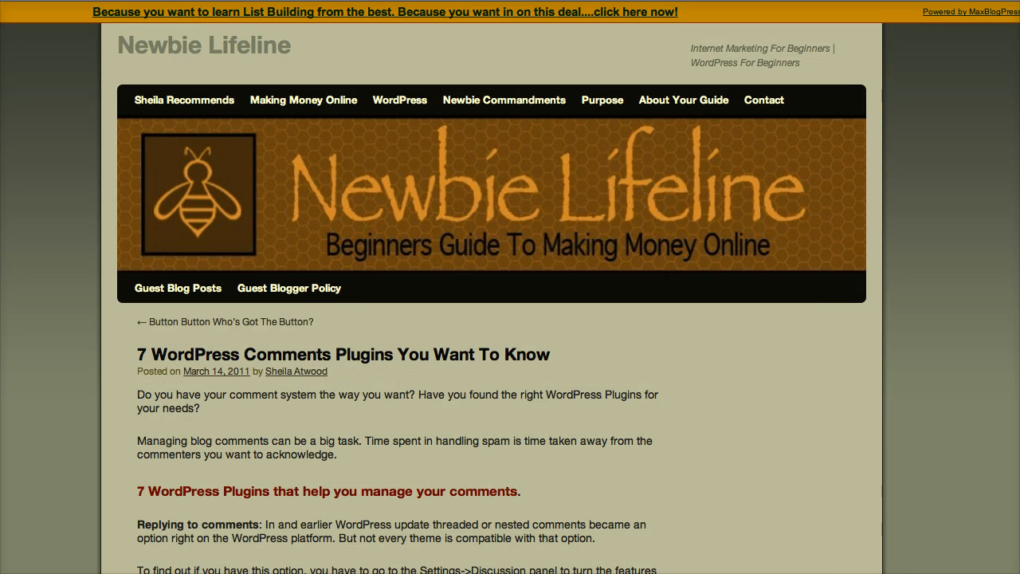
scroll("down", 3)
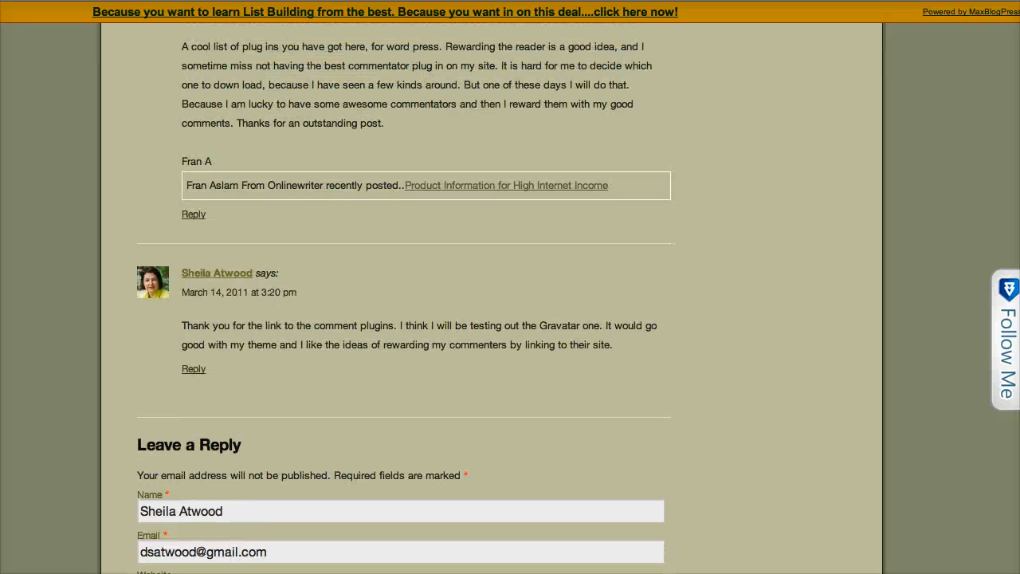
scroll("down", 3)
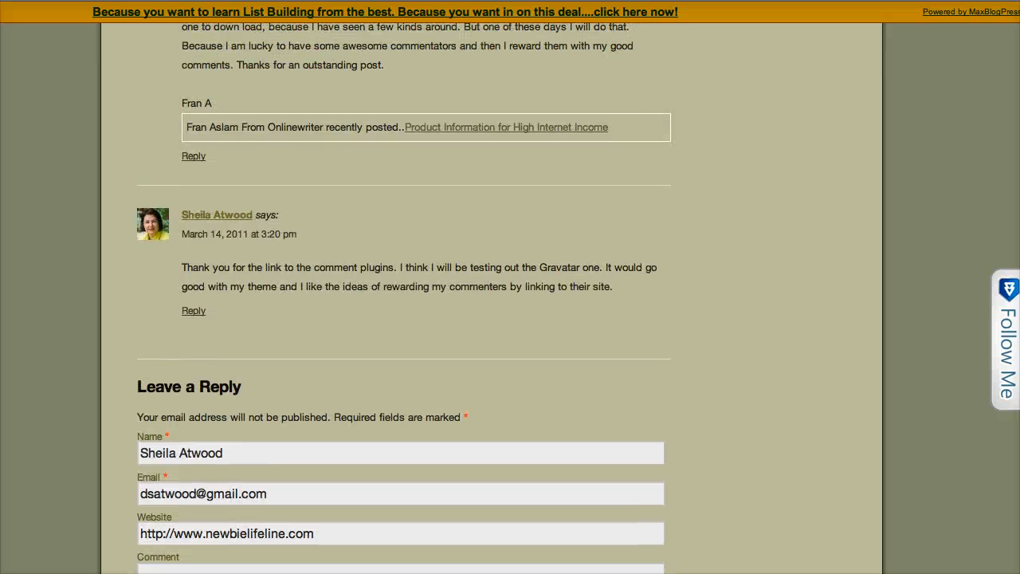